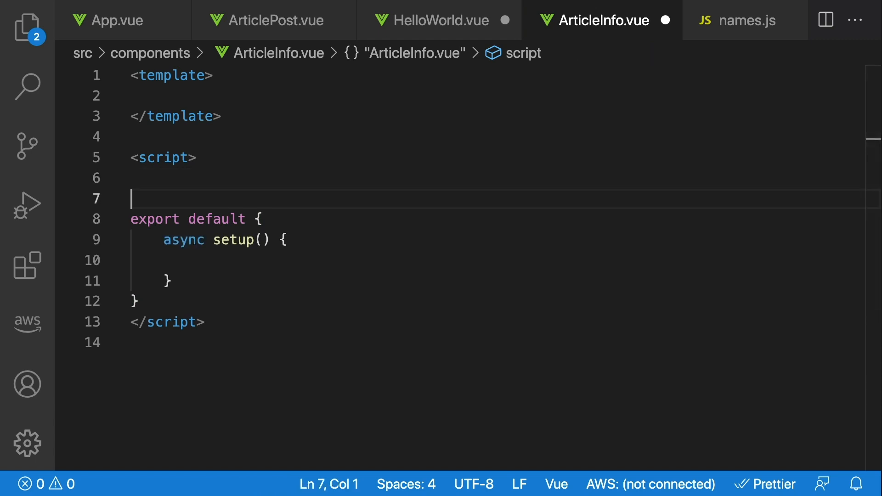
Write the async getArticleInfo mock and await it as article in setup.
type("const getArticleInfo = async () => {")
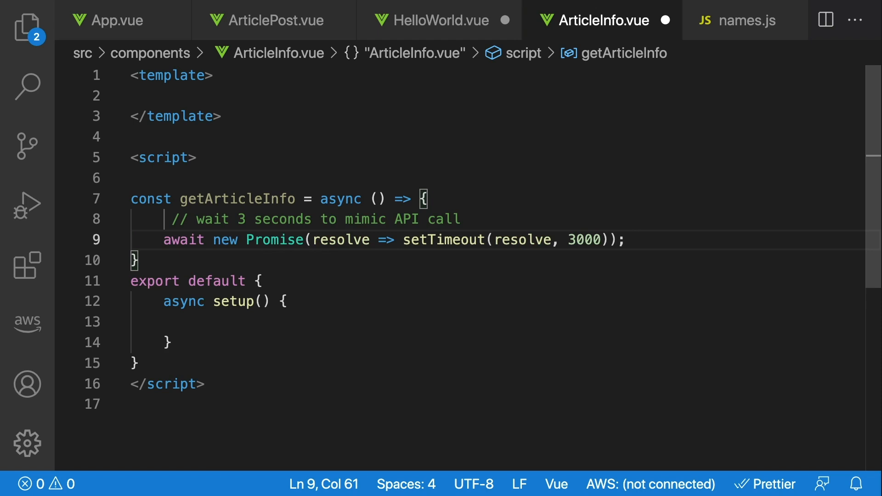
key("enter")
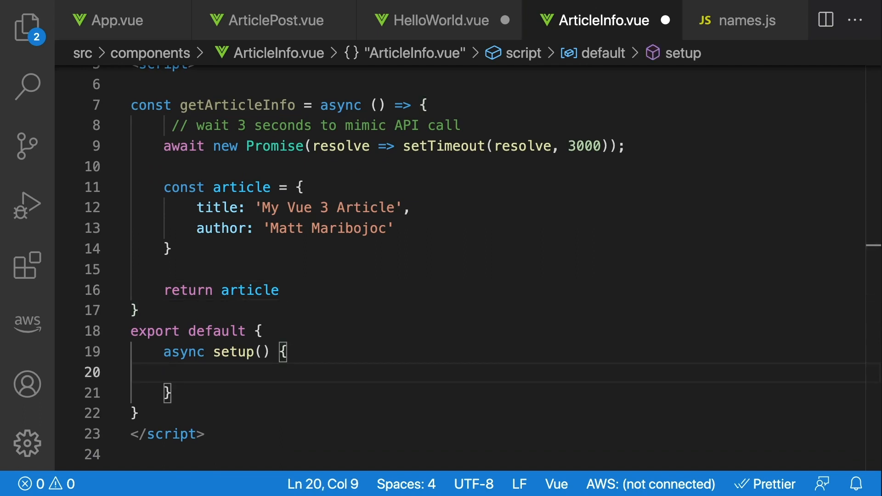
type("const article = await getArticleInfo()")
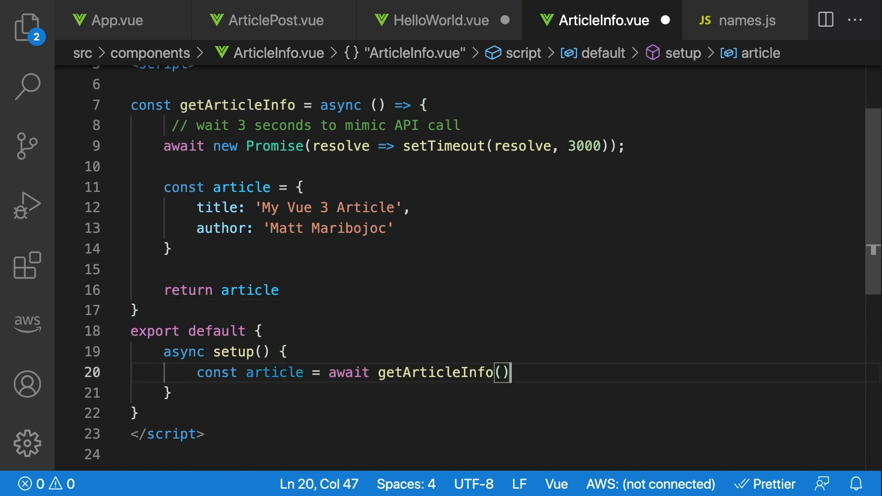
key("enter")
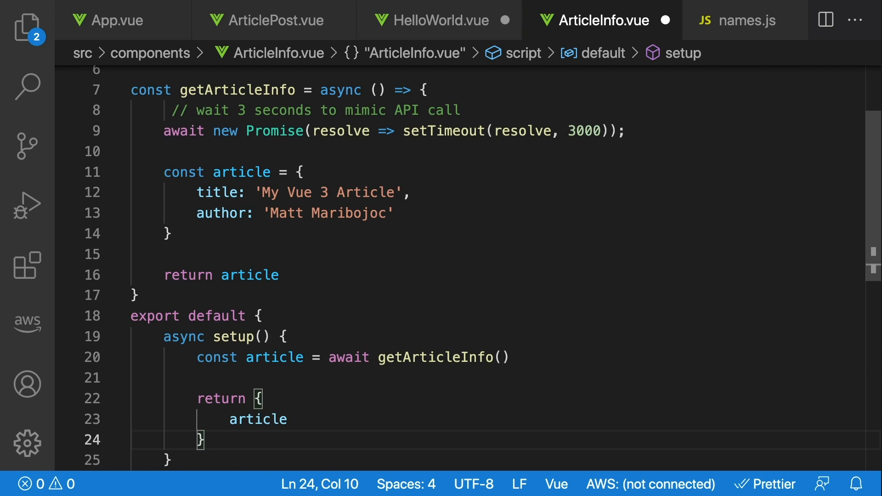
Display {{ article }} inside the ArticleInfo template.
scroll("up", 3)
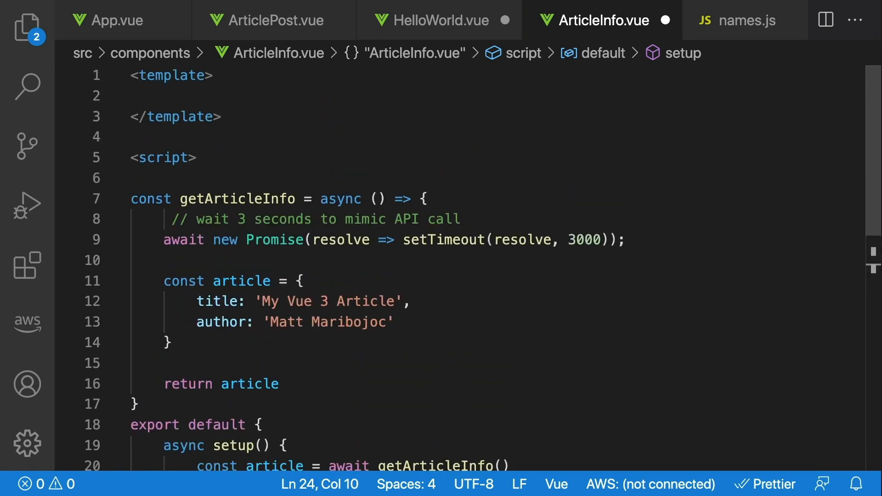
type("{{ article }}")
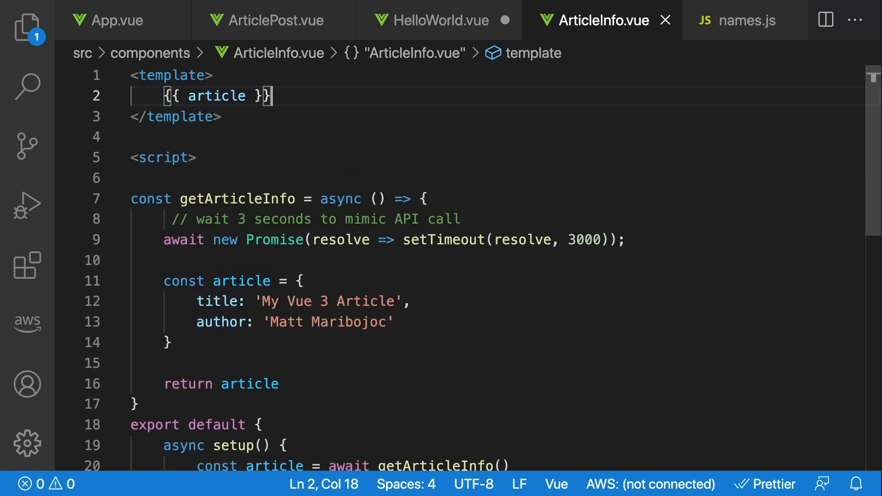
In ArticlePost.vue, add the <template #fallback> slot reading Loading Article... inside Suspense.
left_click(272, 20)
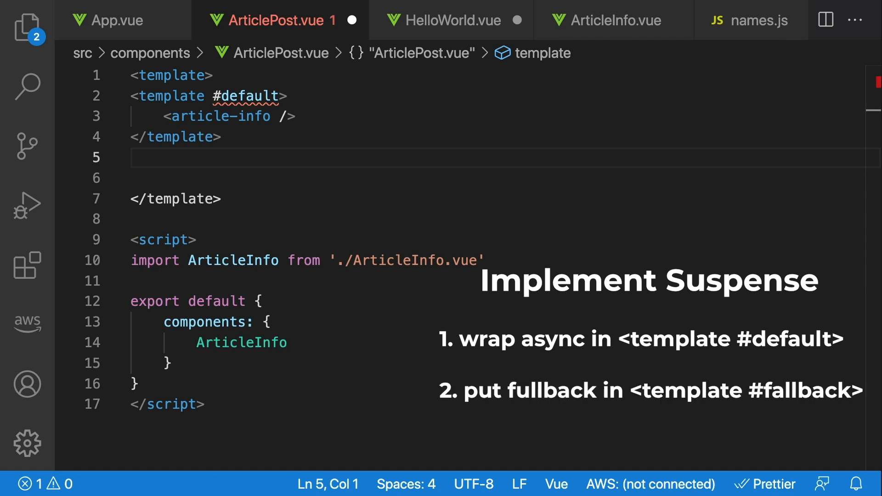
type("<template #fallback>")
left_click(503, 177)
type("Loading Article...")
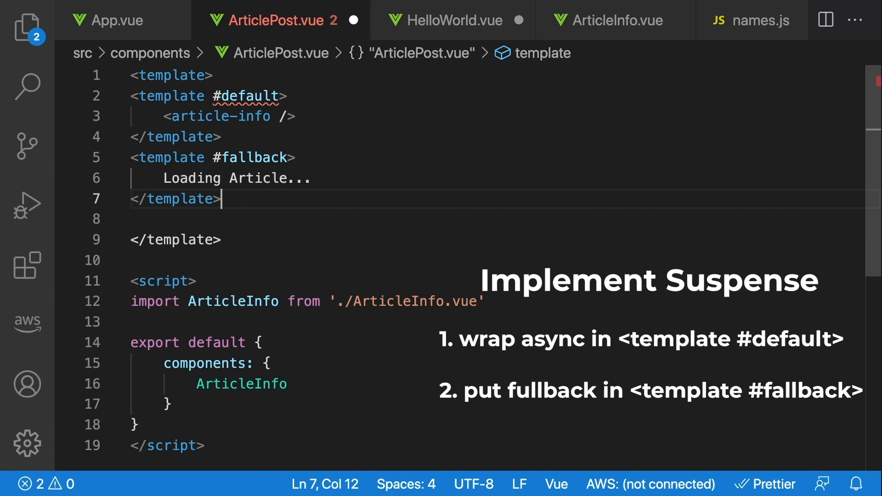
key("Enter")
type("const errMsg = ref(null)")
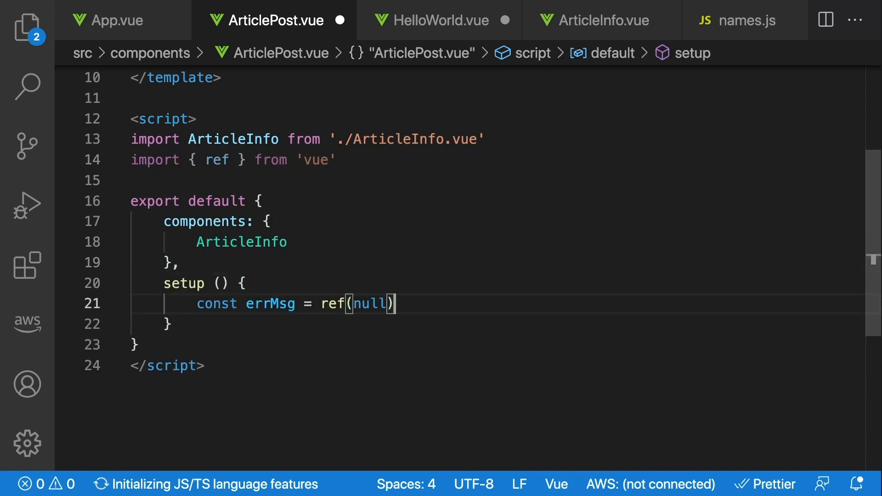
Import onErrorCaptured and set errMsg.value to "Something went wrong" in its callback, then save.
left_click(270, 304)
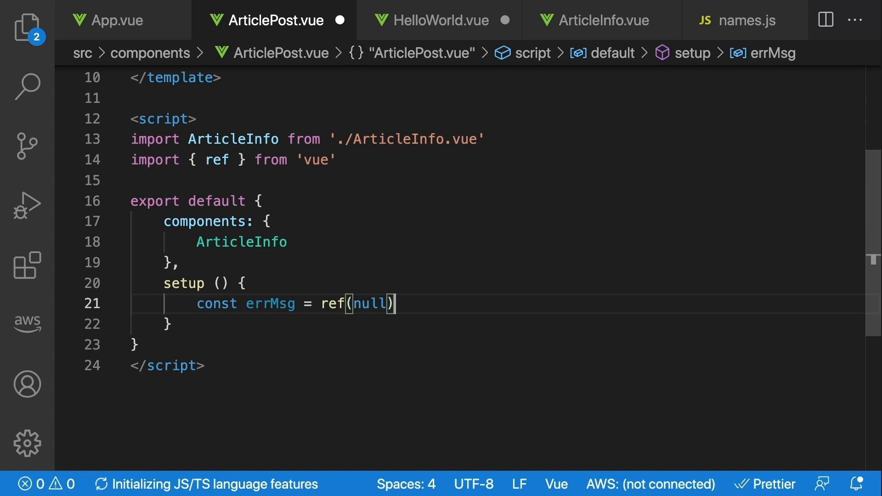
double_click(217, 160)
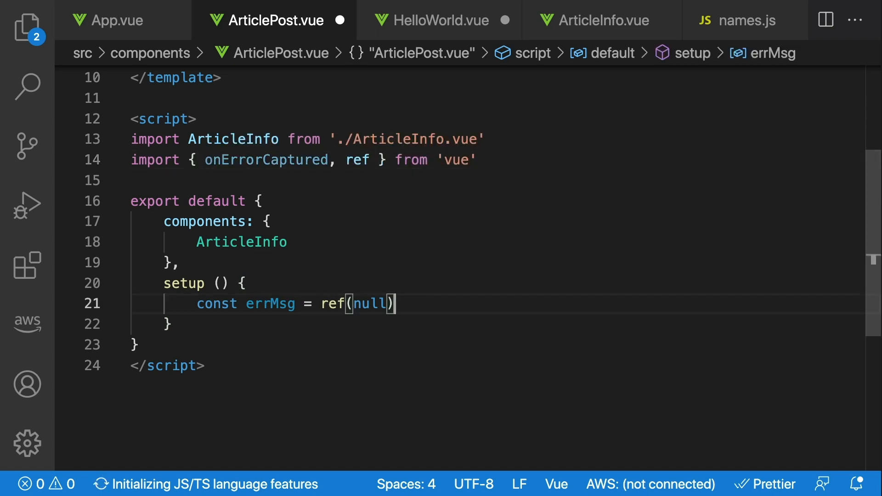
type("onErrorCaptured(() => {")
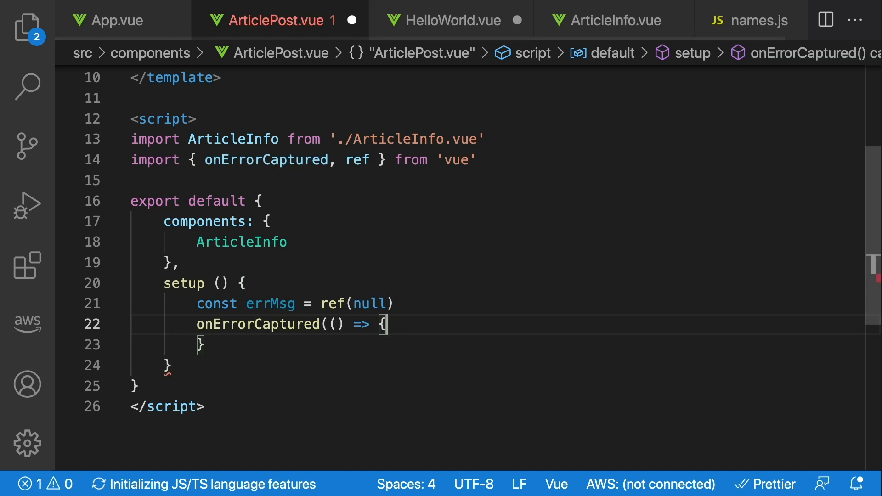
type("errMsg.value = \"Something went wrong\"")
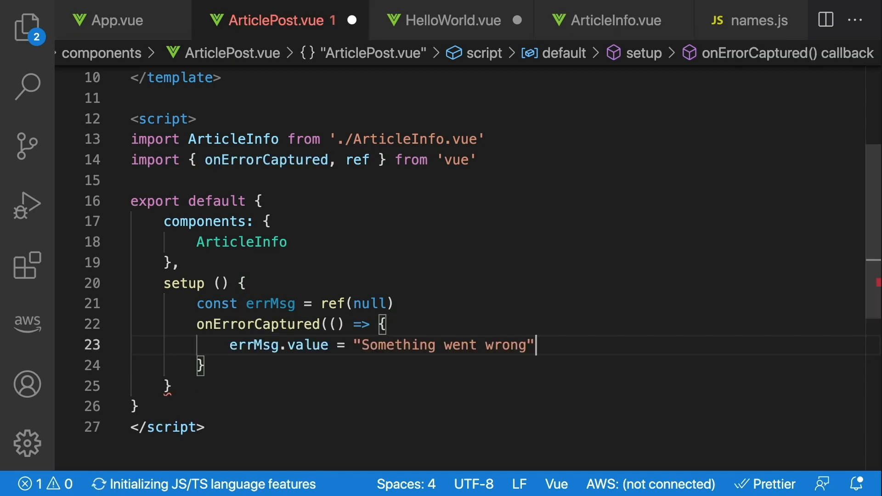
type(")")
type("return {")
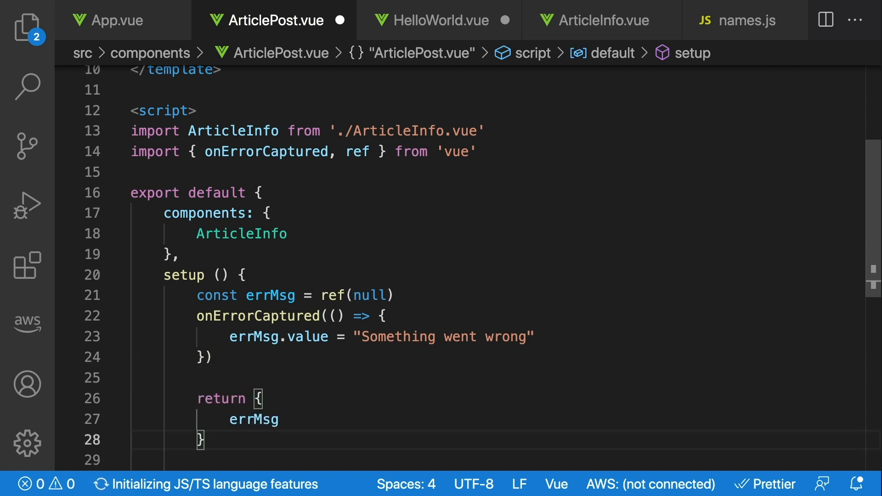
key("ctrl+s")
type("<div v-if=\"errMsg\"> </div>")
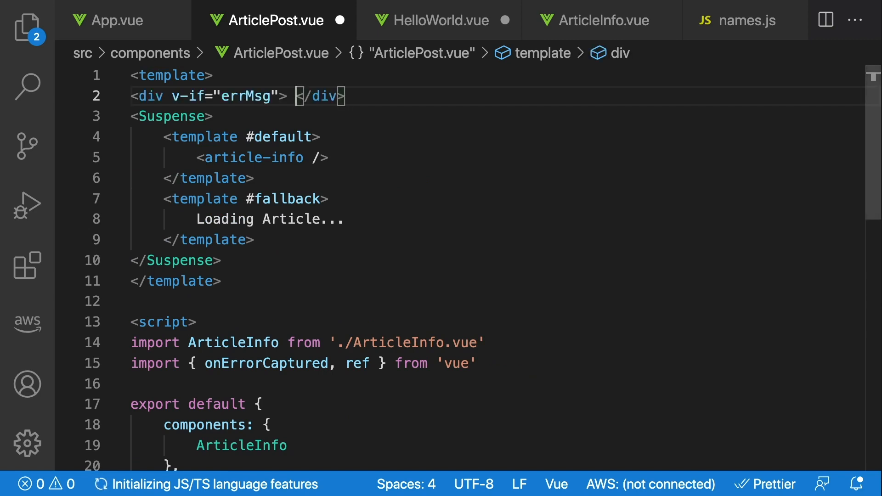
Show {{ errMsg }} in a v-if div above the Suspense block.
type("{{ errMsg }}")
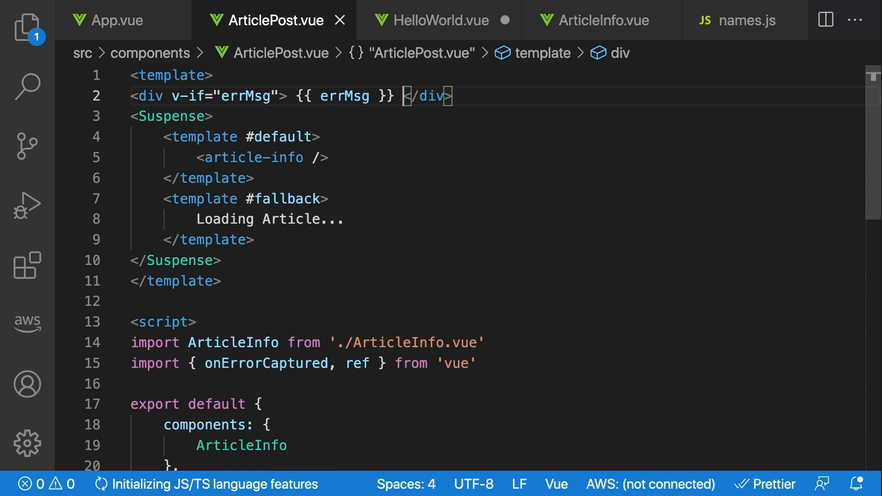